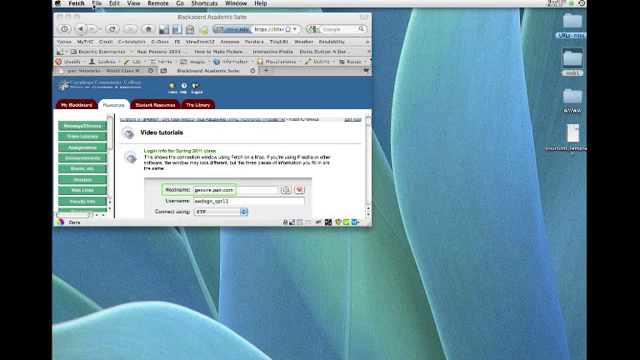
# Start a new FTP connection from the File menu.
pyautogui.click(106, 5)
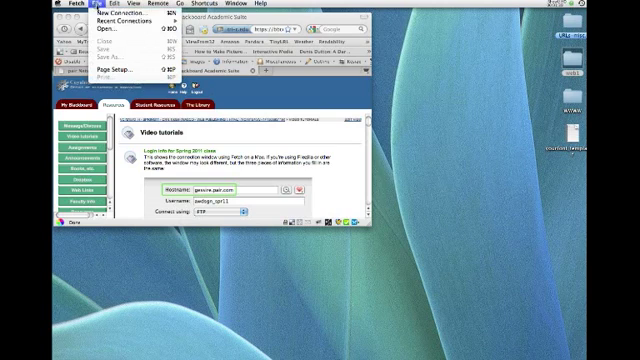
pyautogui.click(114, 14)
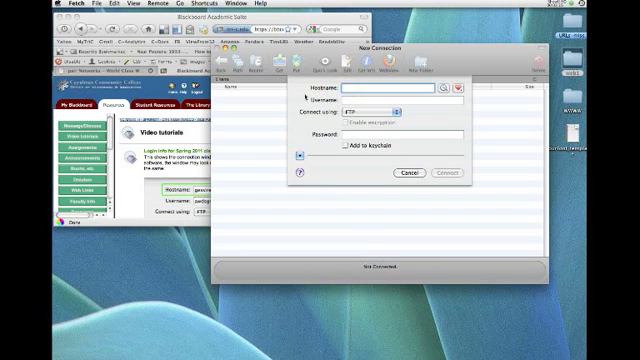
pyautogui.write('gessire.pair.c')
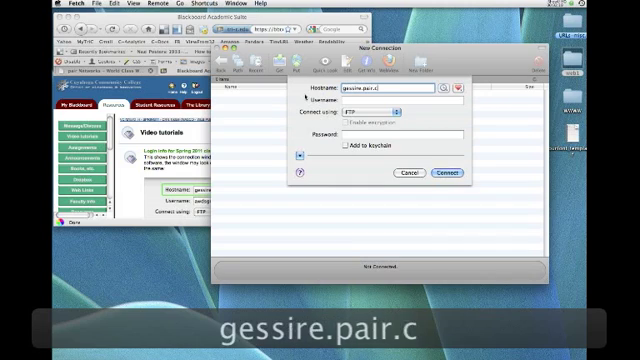
pyautogui.write('om')
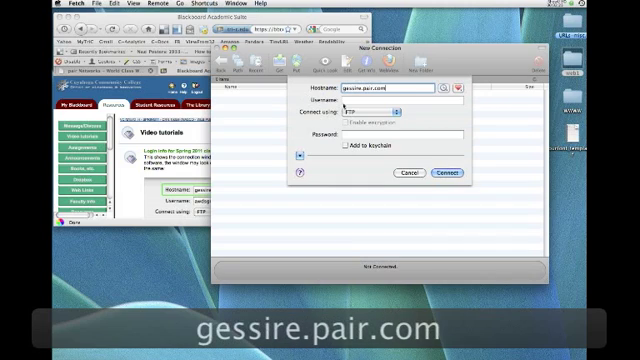
pyautogui.click(395, 108)
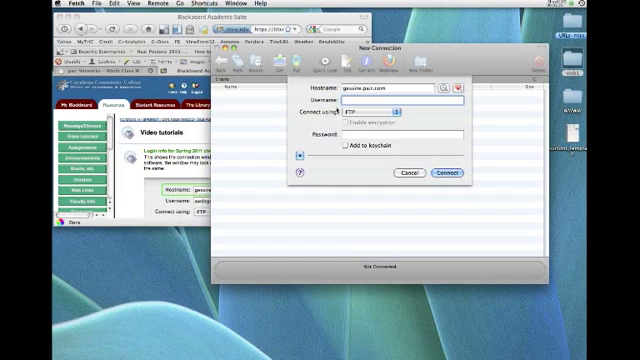
pyautogui.write('awdsgn_spr')
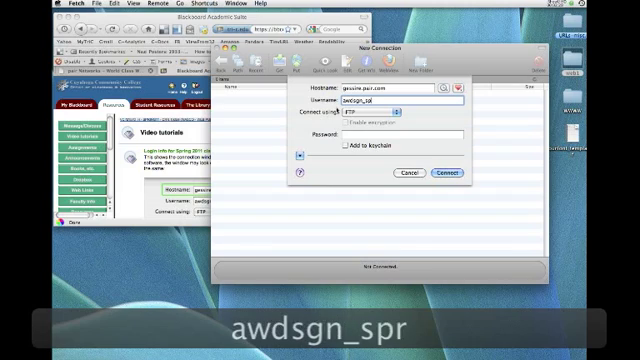
pyautogui.write('11')
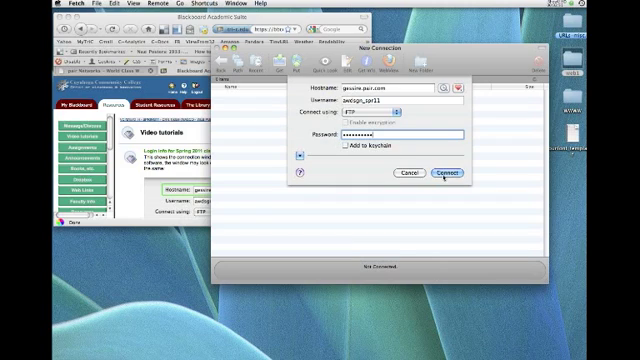
# Connect to gessire.pair.com and open the server's test folder.
pyautogui.click(446, 172)
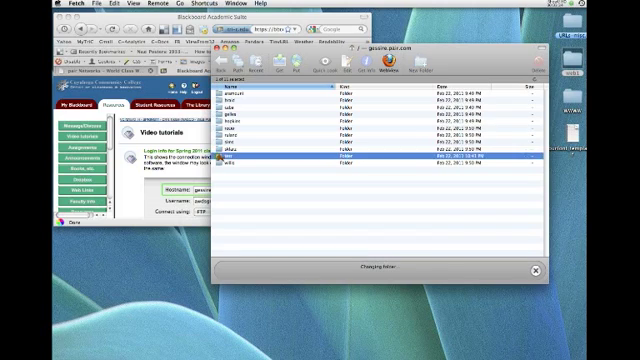
pyautogui.doubleClick(247, 158)
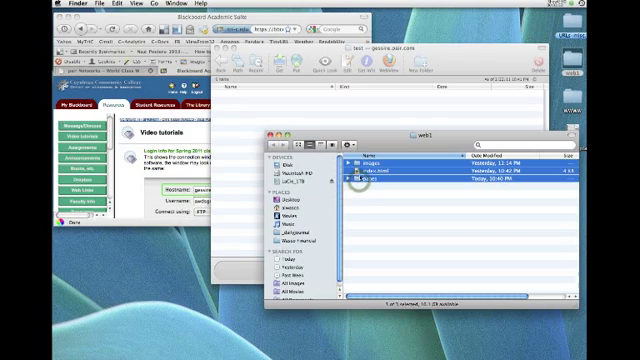
# Select the web1 site files (images, index.html, pages) in Finder.
pyautogui.click(375, 183)
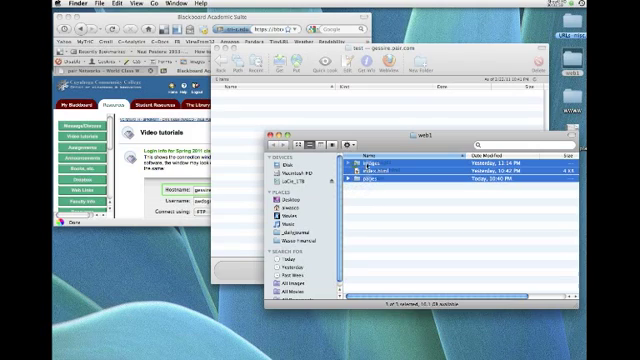